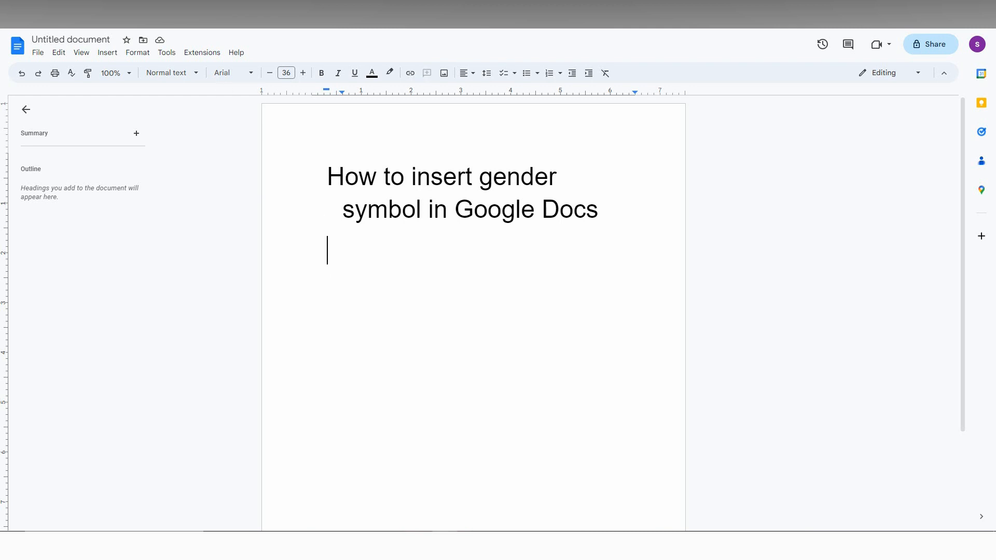
# Bring up the Special characters picker from the Insert menu for the blank line
pyautogui.click(106, 51)
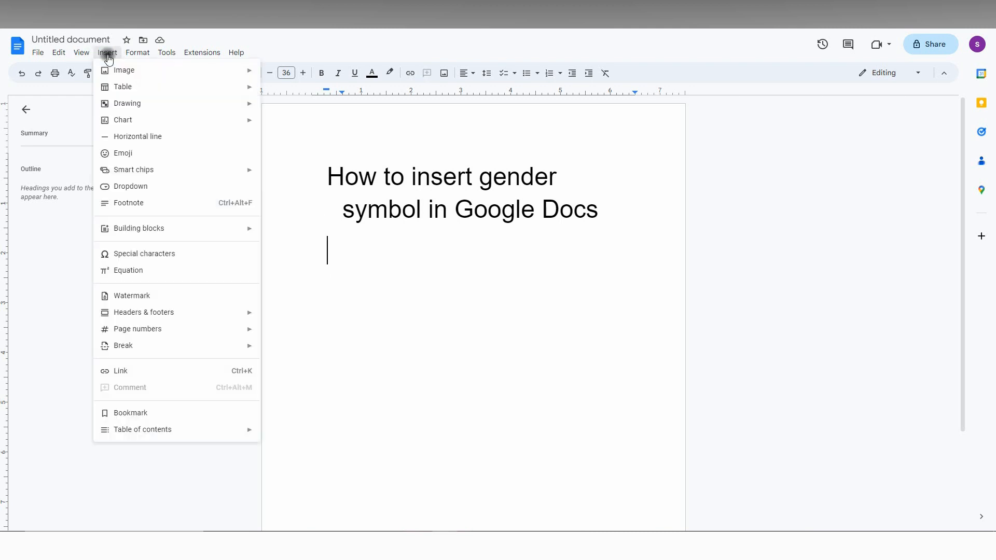
pyautogui.moveTo(153, 269)
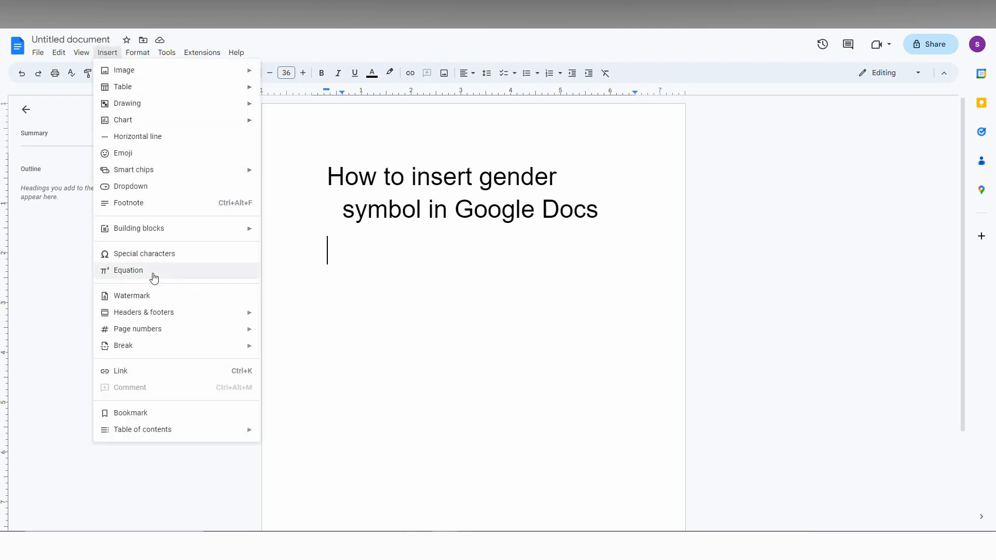
pyautogui.click(143, 253)
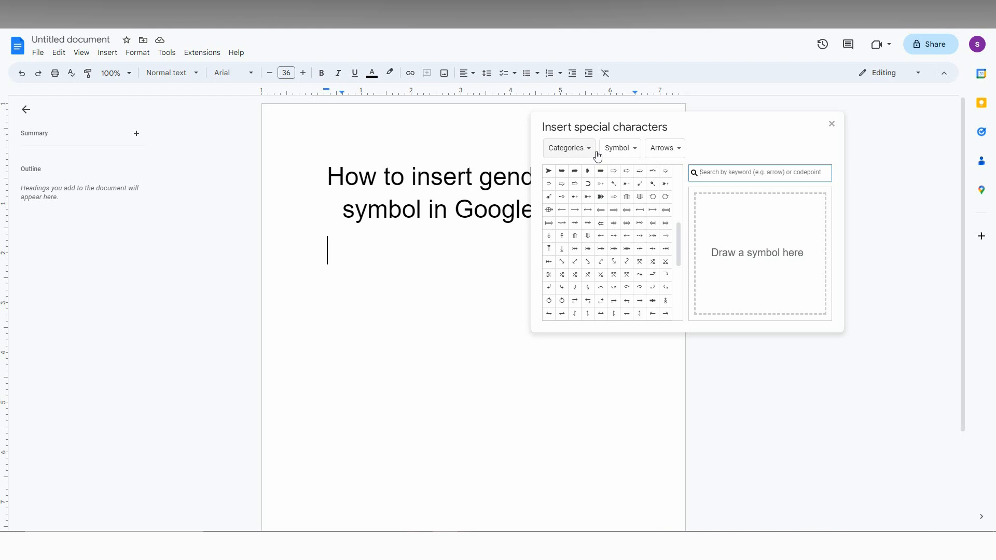
pyautogui.moveTo(678, 157)
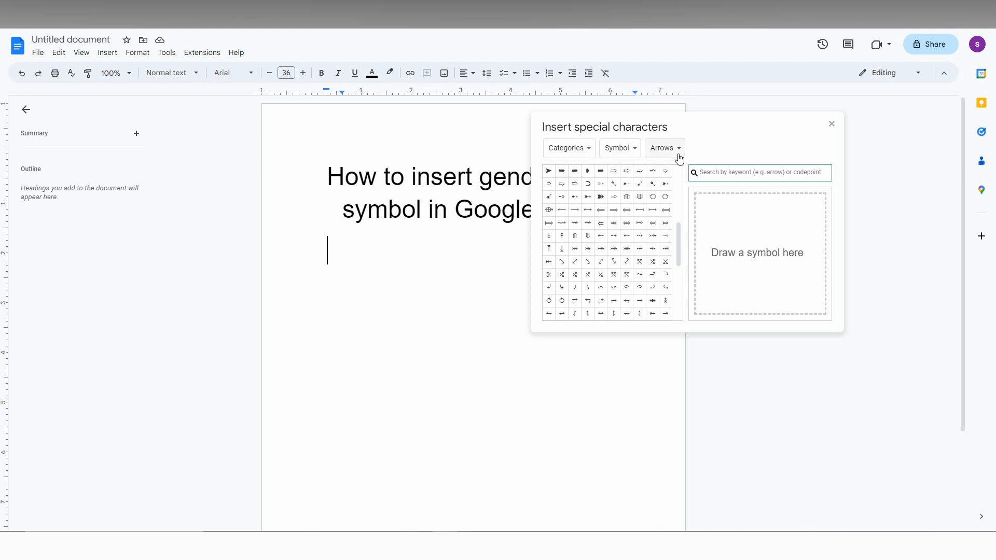
# Filter the picker to the Gender and Genealogical symbol category
pyautogui.click(662, 148)
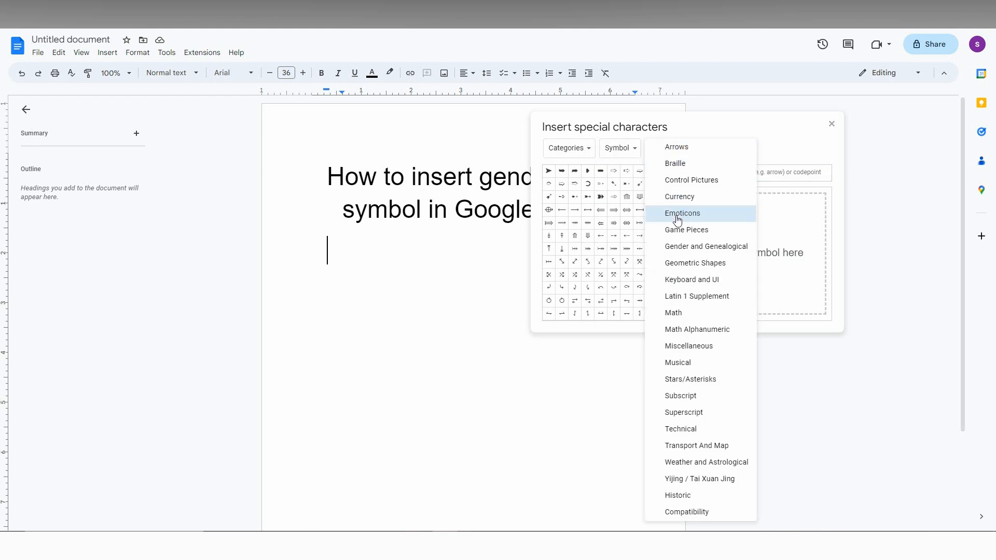
pyautogui.moveTo(705, 246)
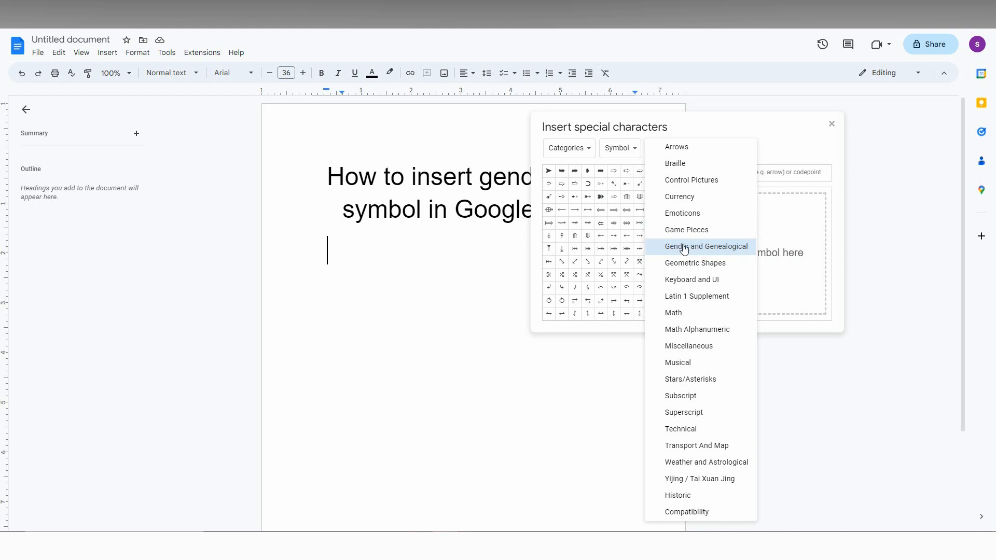
pyautogui.moveTo(679, 196)
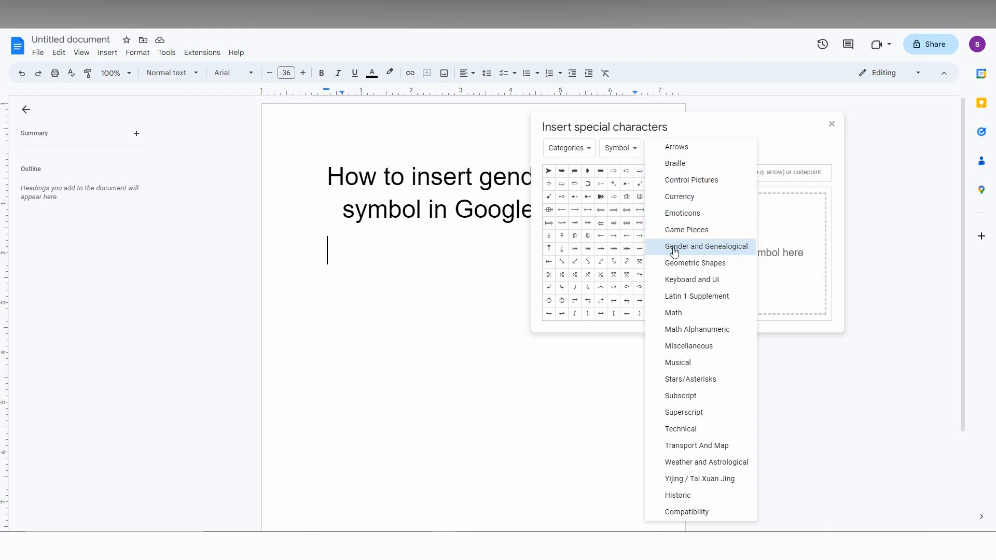
pyautogui.click(704, 246)
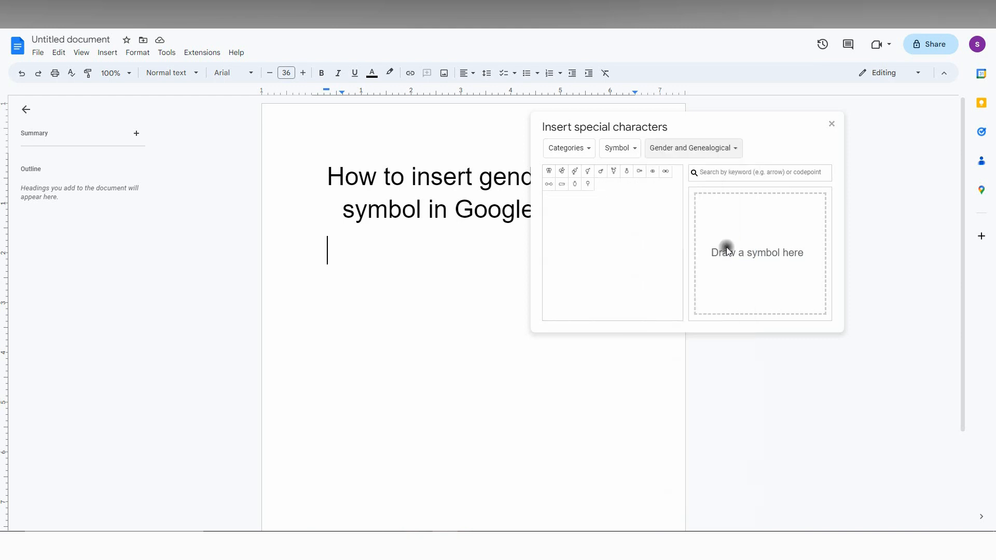
# Insert a row of gender symbols, including two vertical male with stroke signs, and dismiss the picker
pyautogui.click(549, 170)
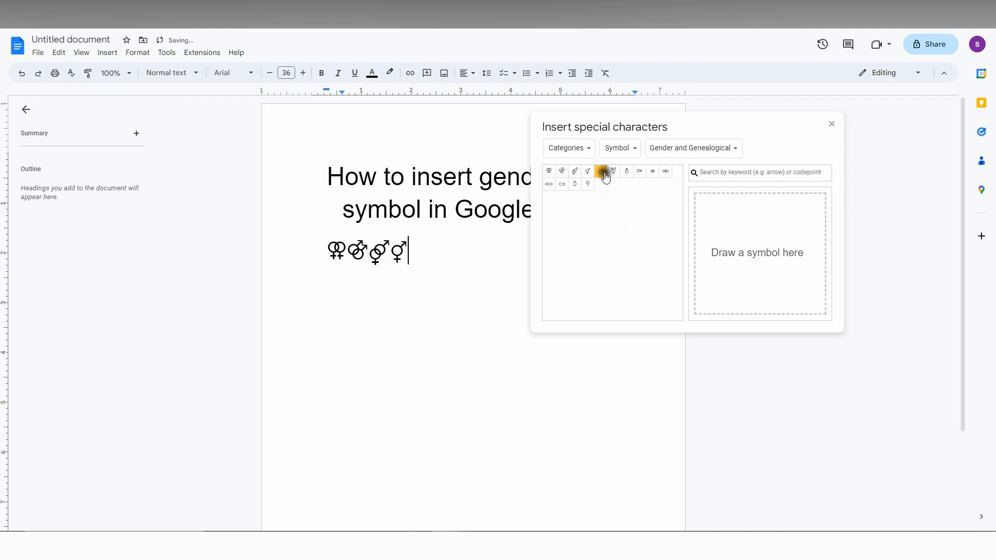
pyautogui.click(601, 171)
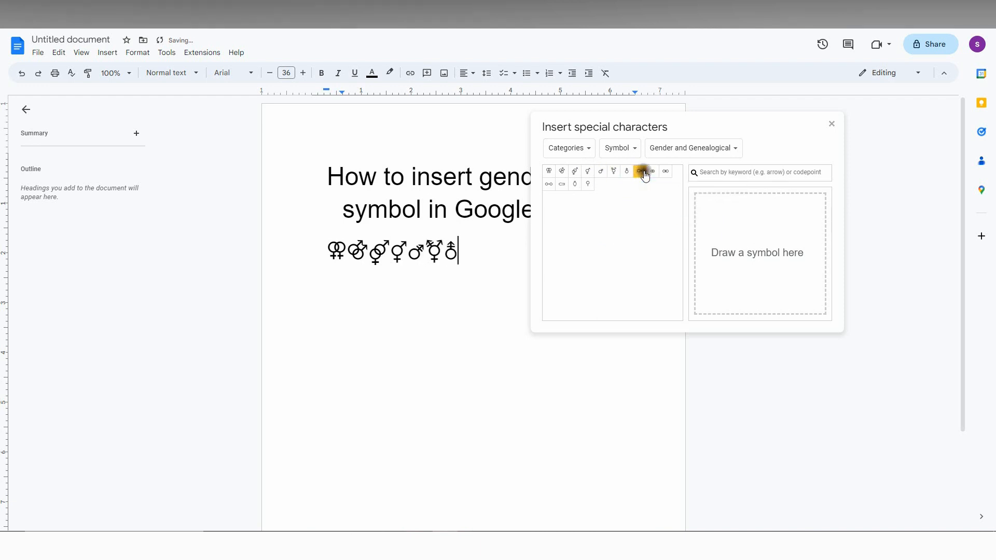
pyautogui.click(640, 170)
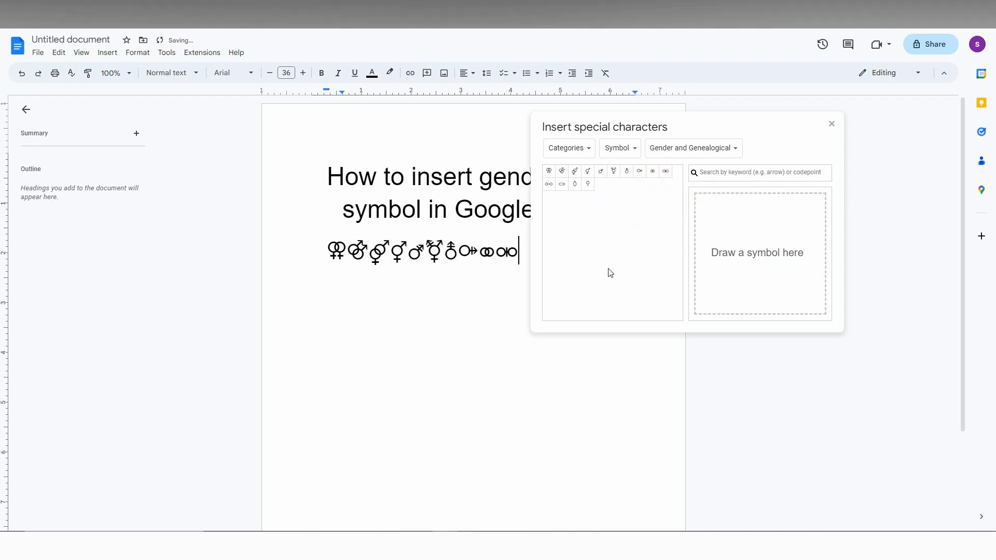
pyautogui.moveTo(612, 171)
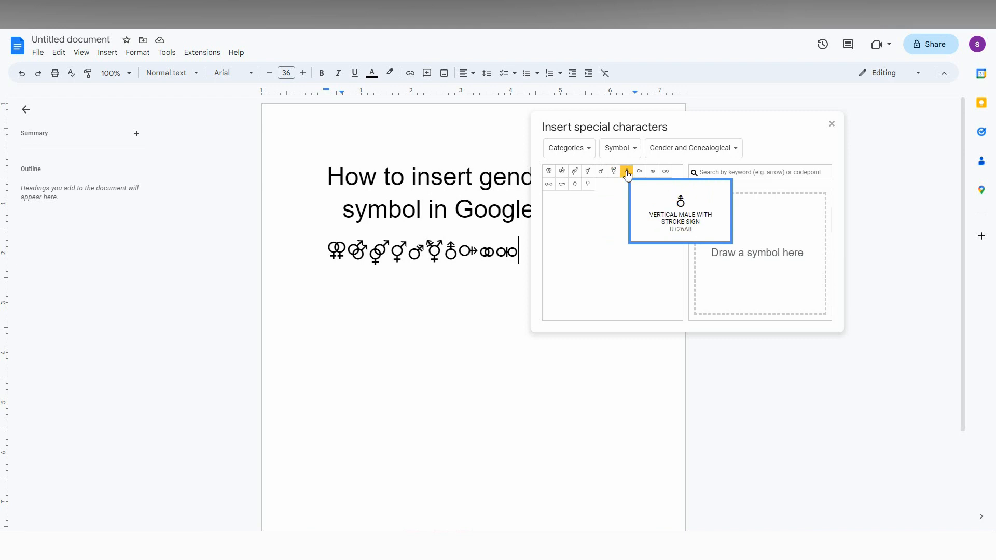
pyautogui.click(626, 171)
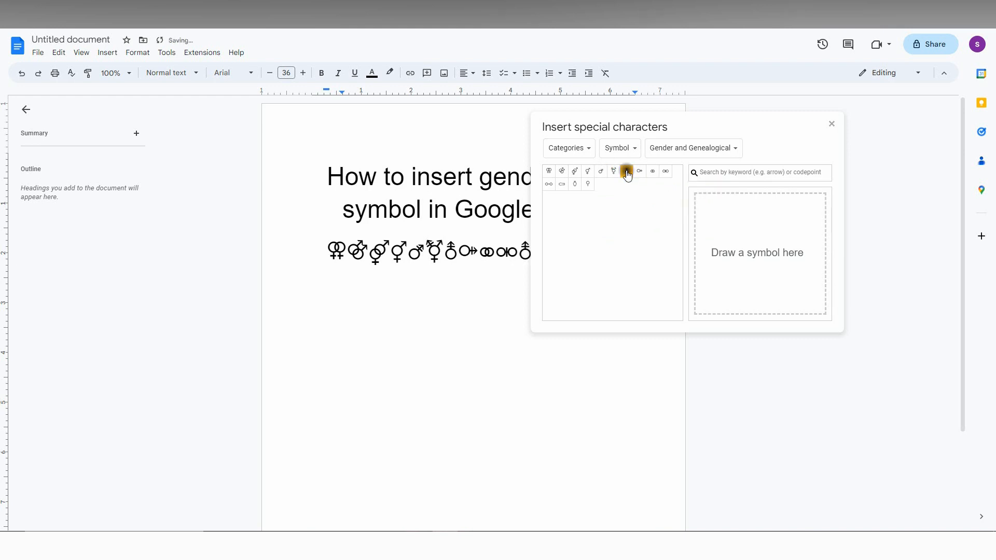
pyautogui.click(626, 172)
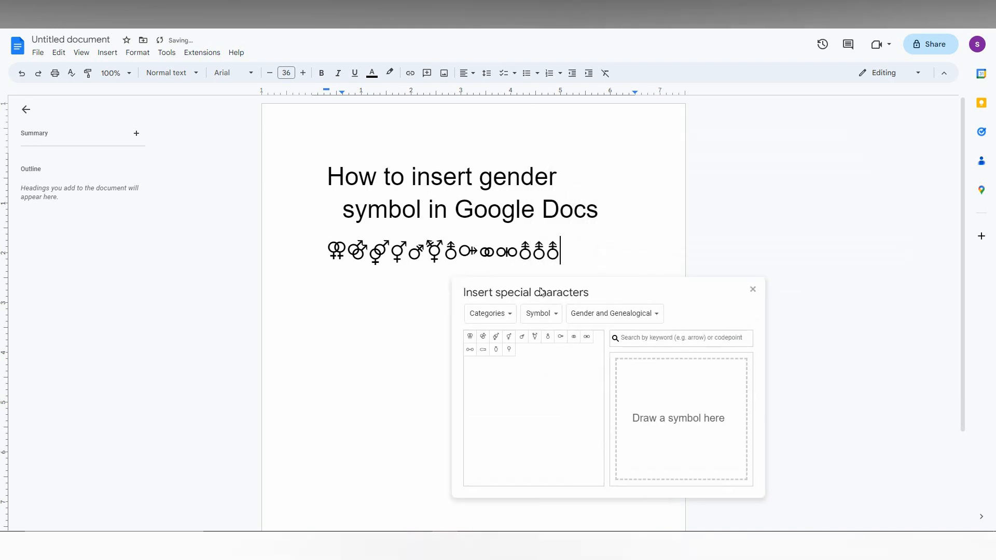
pyautogui.click(752, 289)
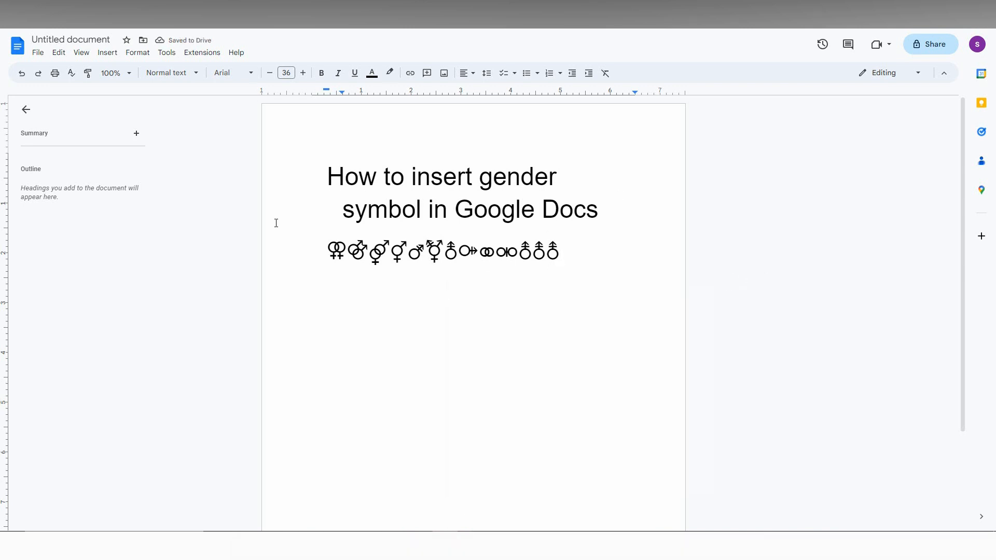